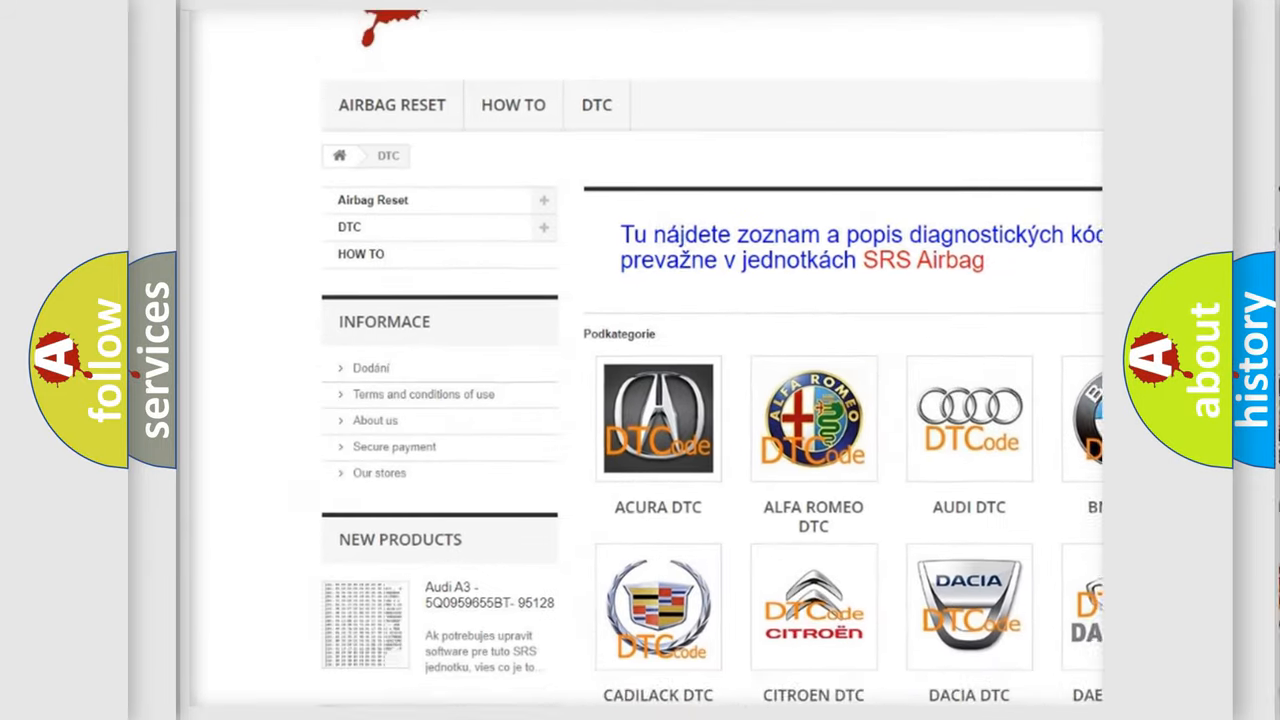
Step: Scroll down past the car-make logo grid to the B-series trouble code table
scroll("down", 3)
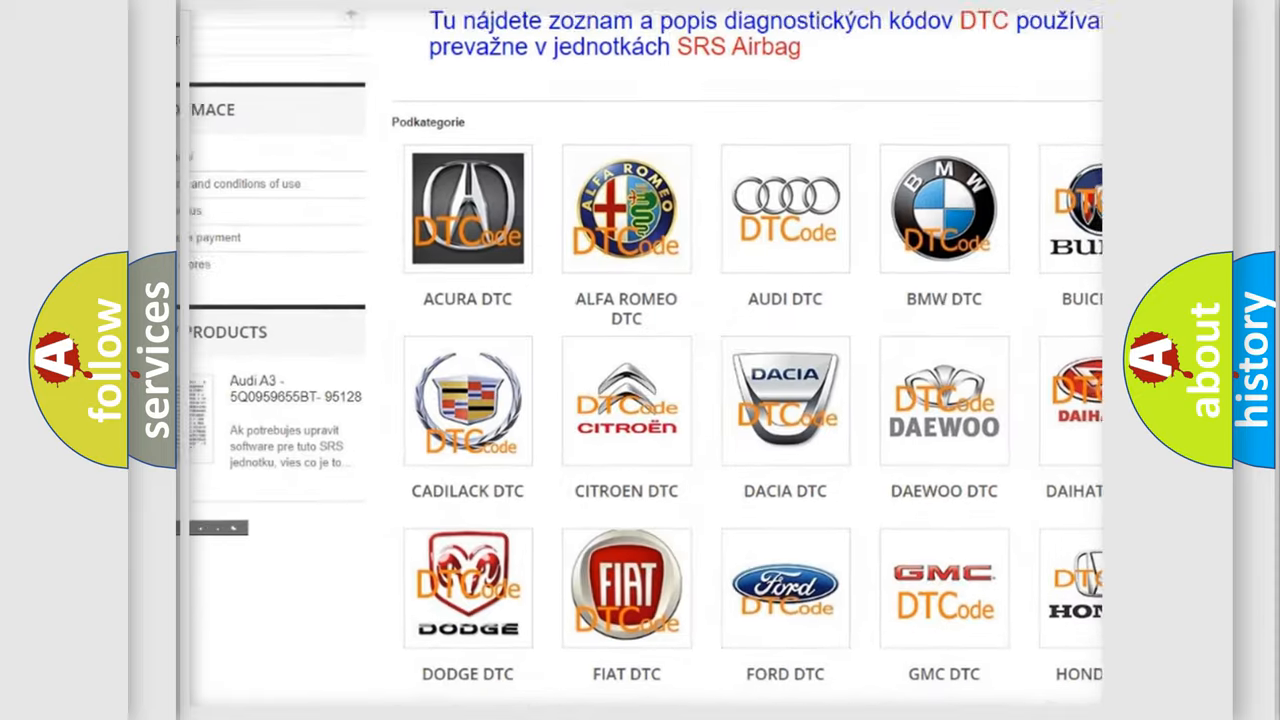
scroll("down", 3)
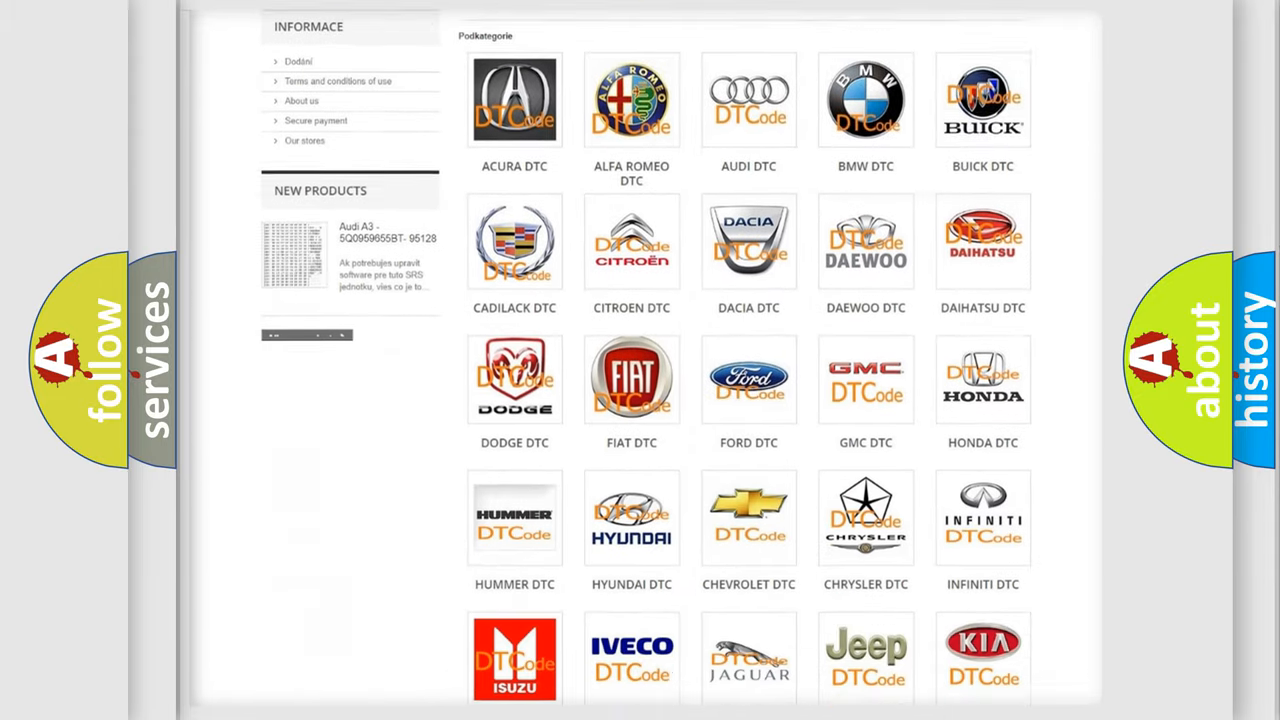
scroll("down", 3)
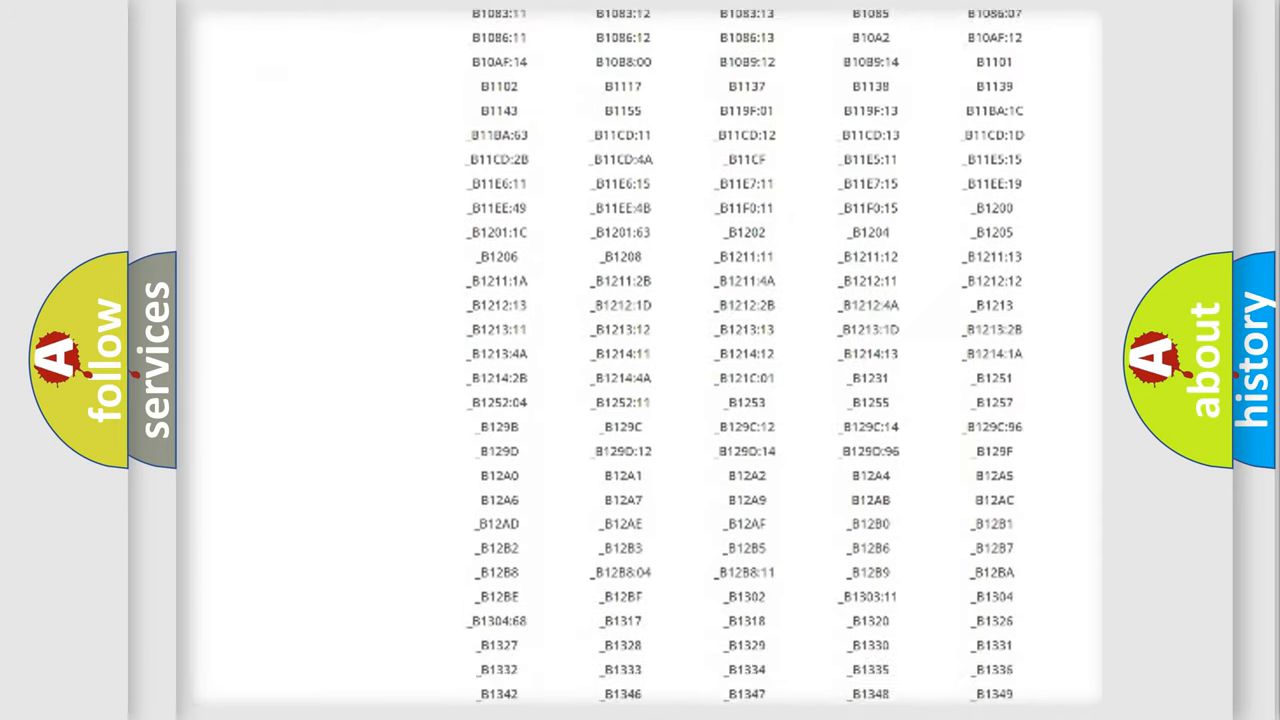
Step: Advance past the code table to the slide showing Make: Lincoln, Code: P1309
scroll("down", 3)
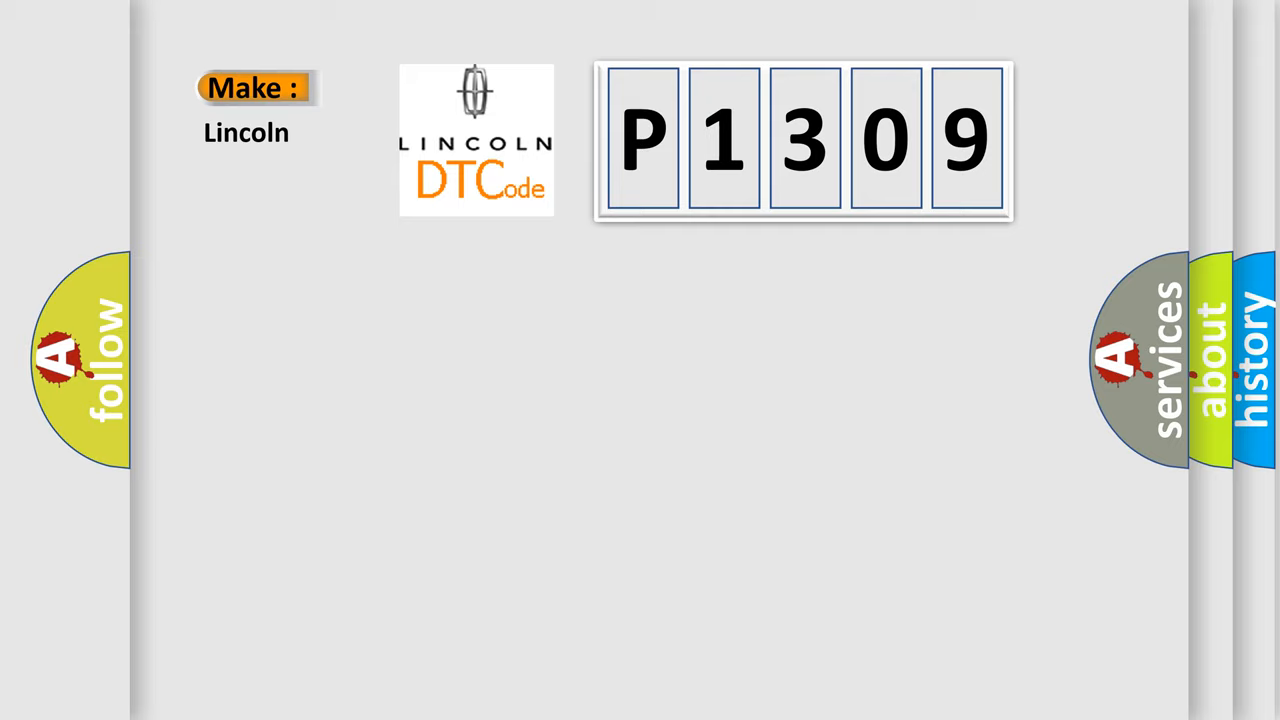
left_click(804, 138)
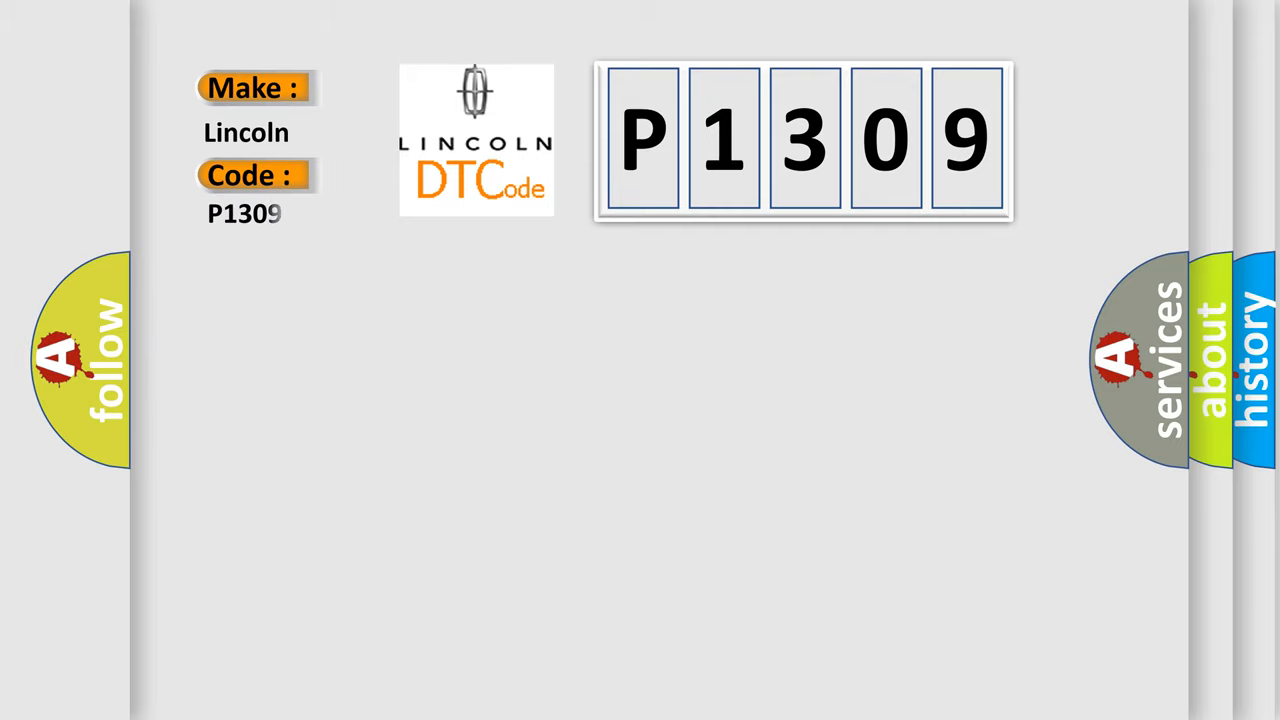